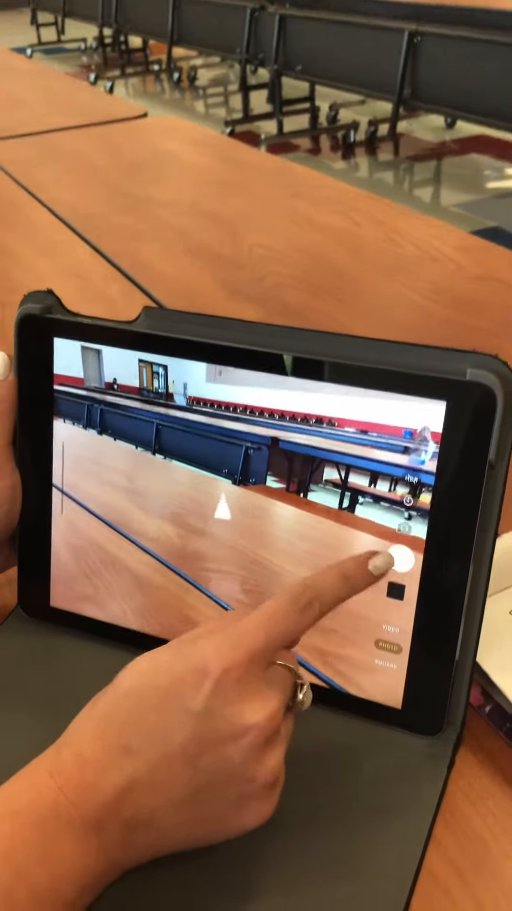
- Capture a photo of the artwork with the shutter button
click(401, 561)
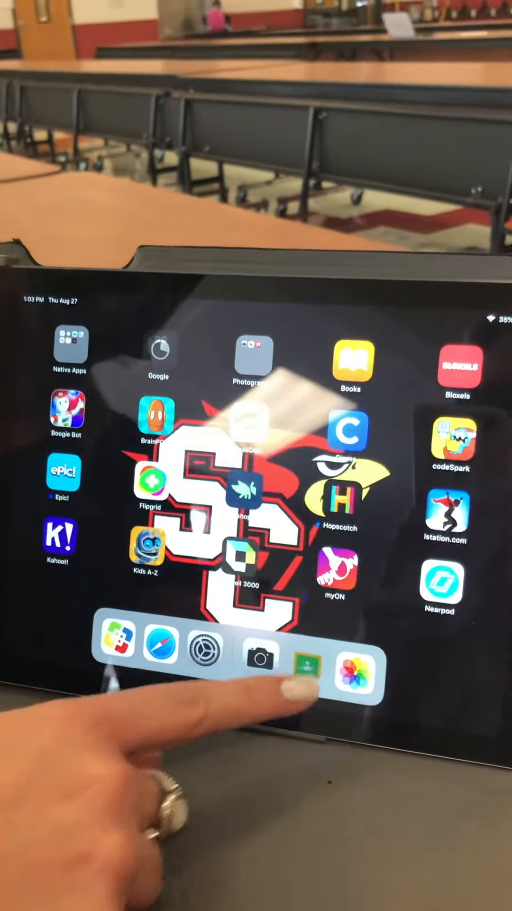
- Launch Google Classroom from the dock to show the class list
click(305, 659)
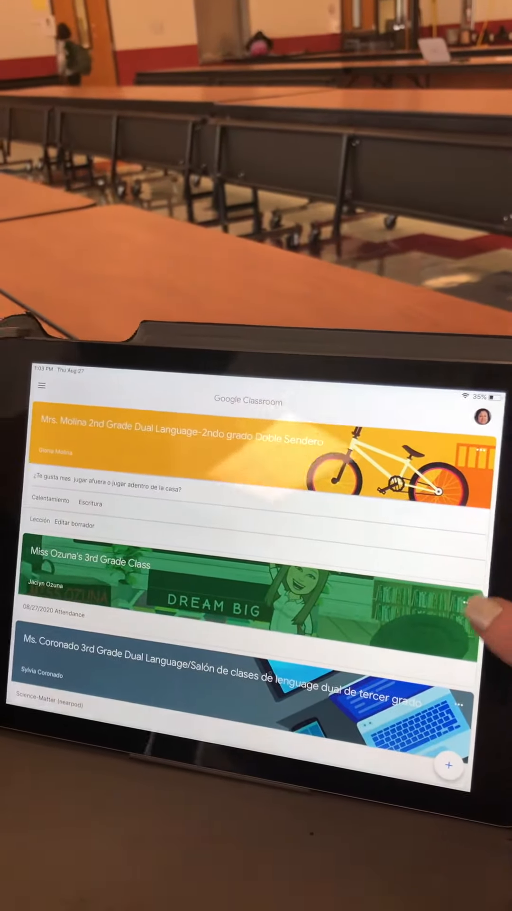
- Enter the Gallardo Special Areas-2 (2020-2021) class from the class list
scroll(down, 3)
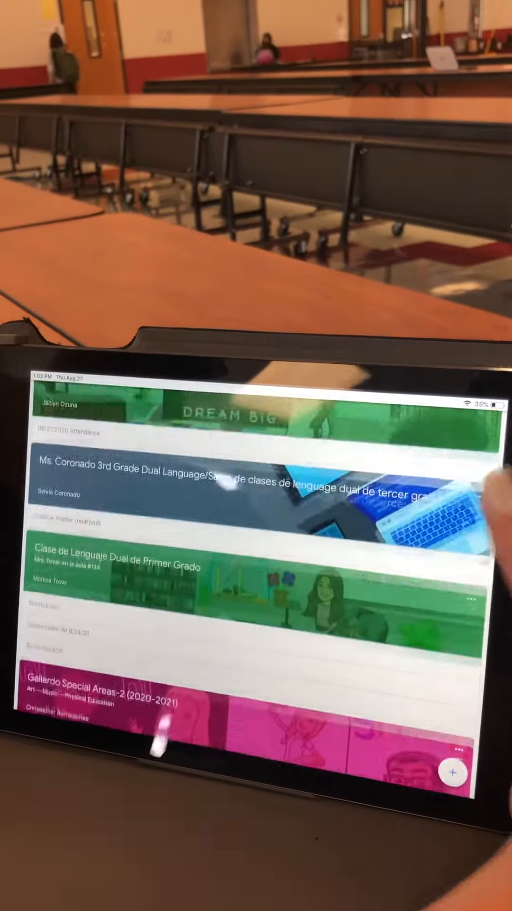
scroll(down, 3)
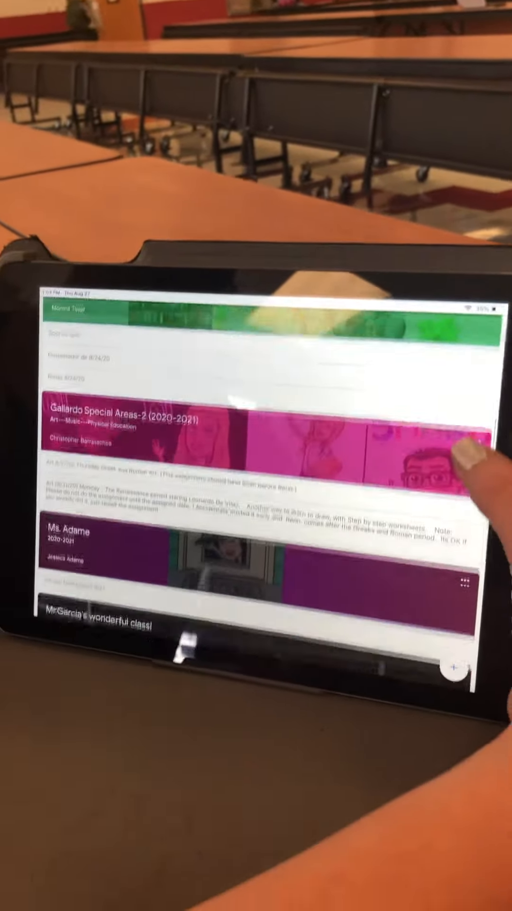
scroll(down, 3)
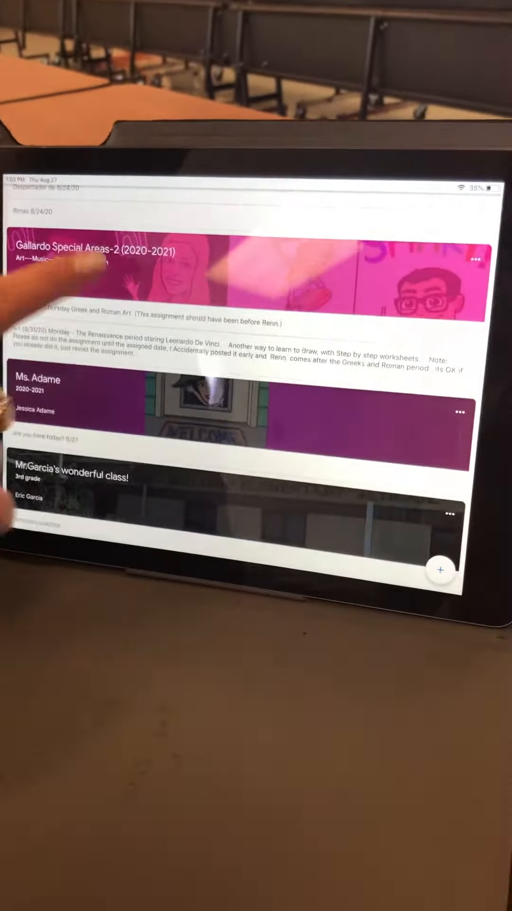
click(93, 249)
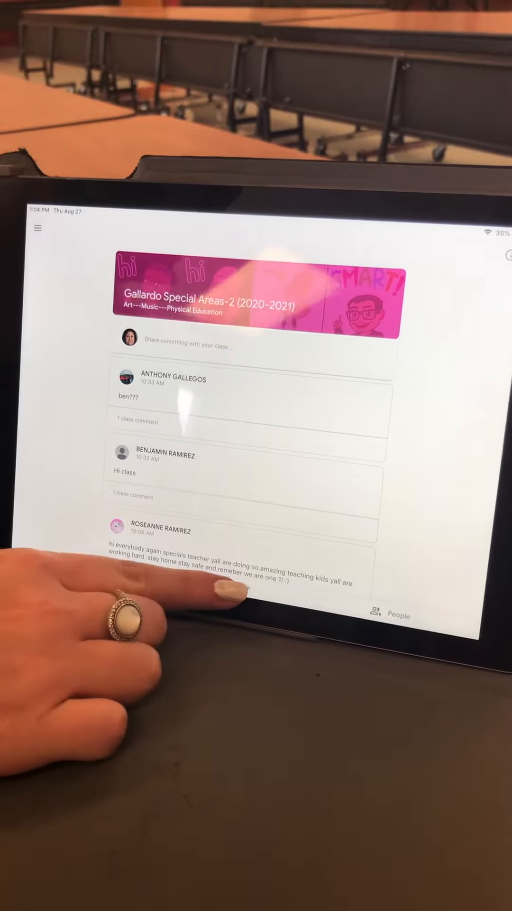
- Go to Classwork and view the Art (8/31/20) Monday assignment
click(232, 585)
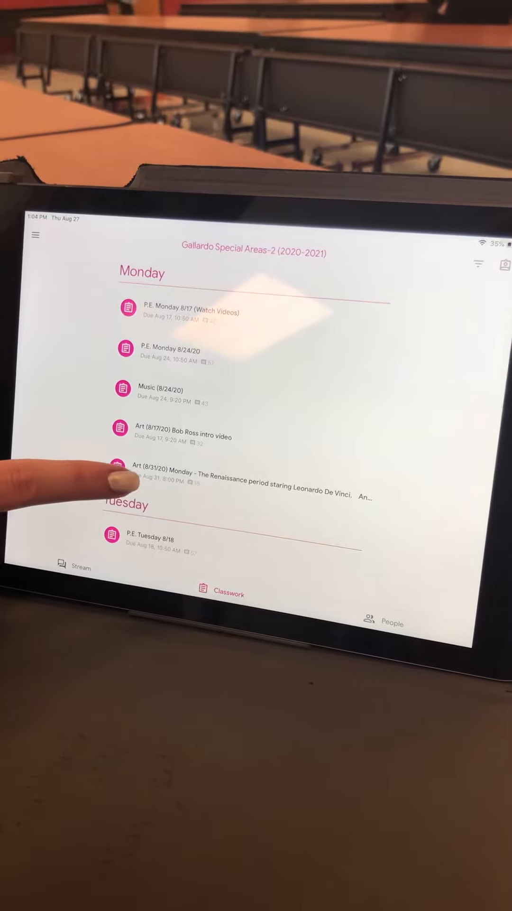
click(116, 470)
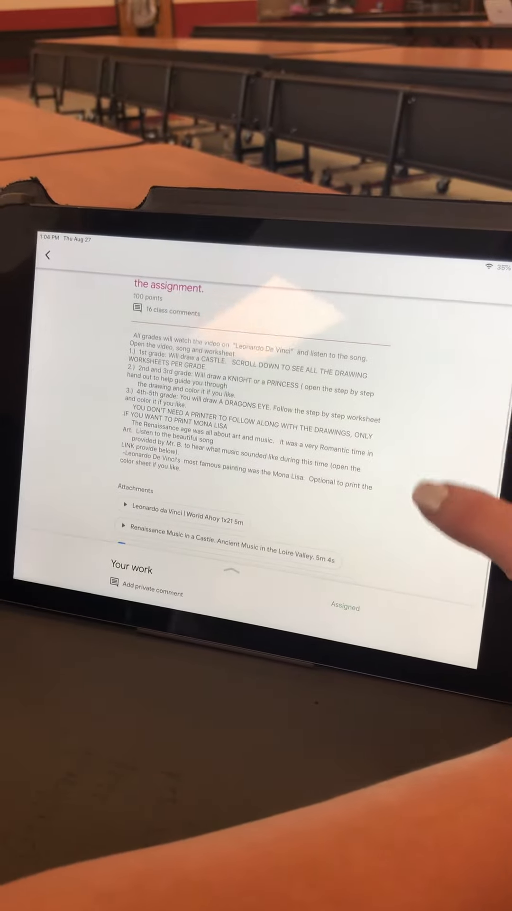
- Attach the artwork photo to Your work via Pick photo
scroll(down, 3)
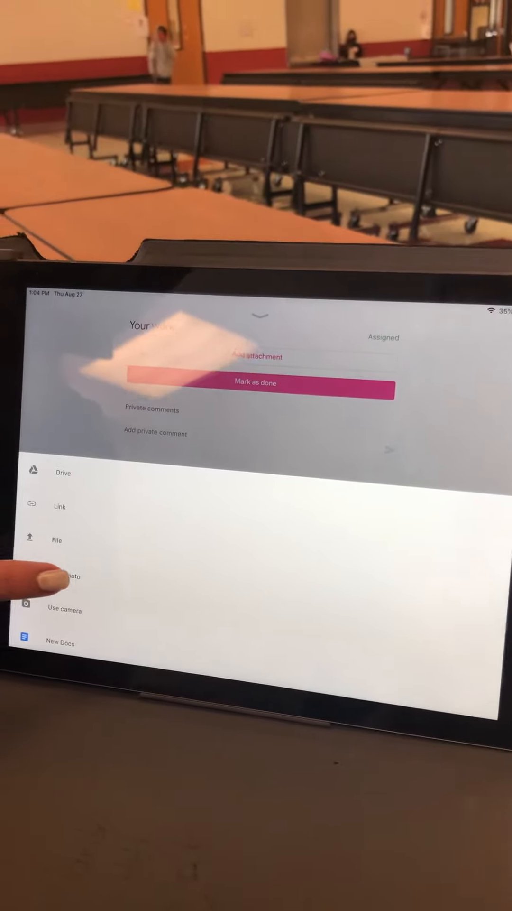
click(68, 577)
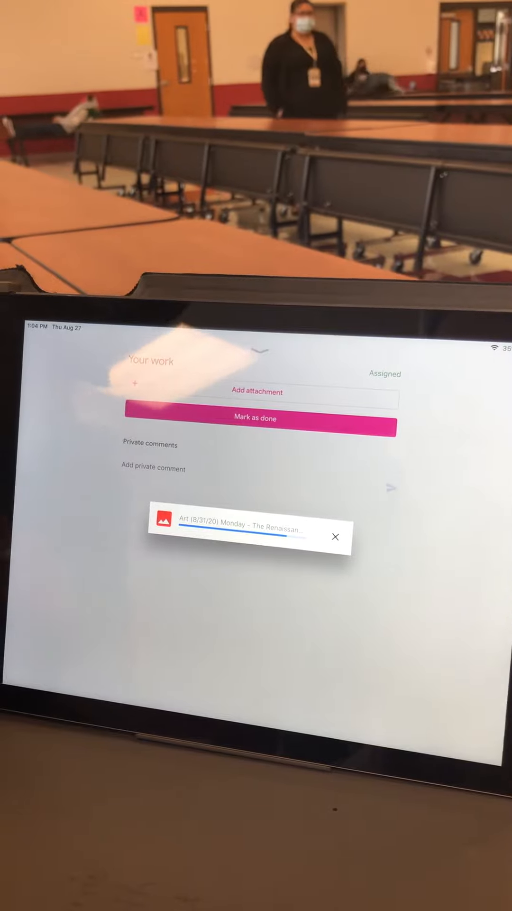
- Turn in the assignment with the photo attached and confirm submission
click(334, 536)
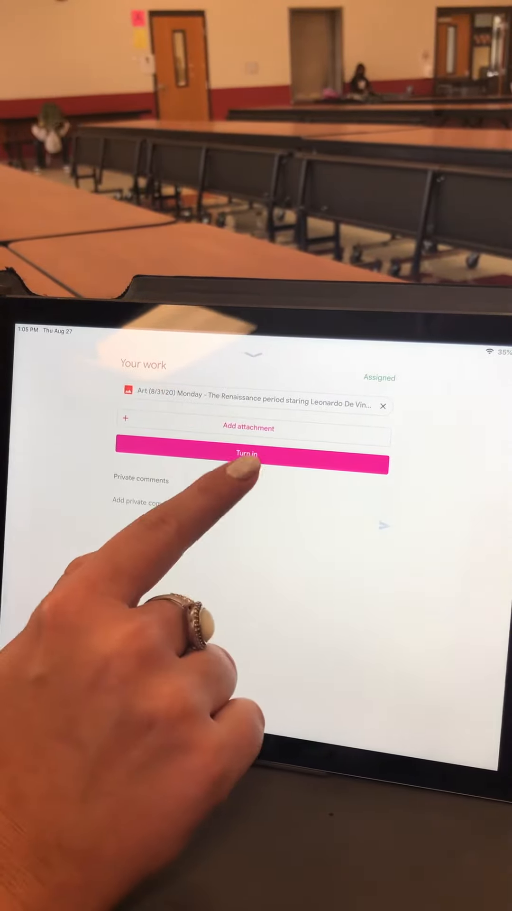
click(249, 454)
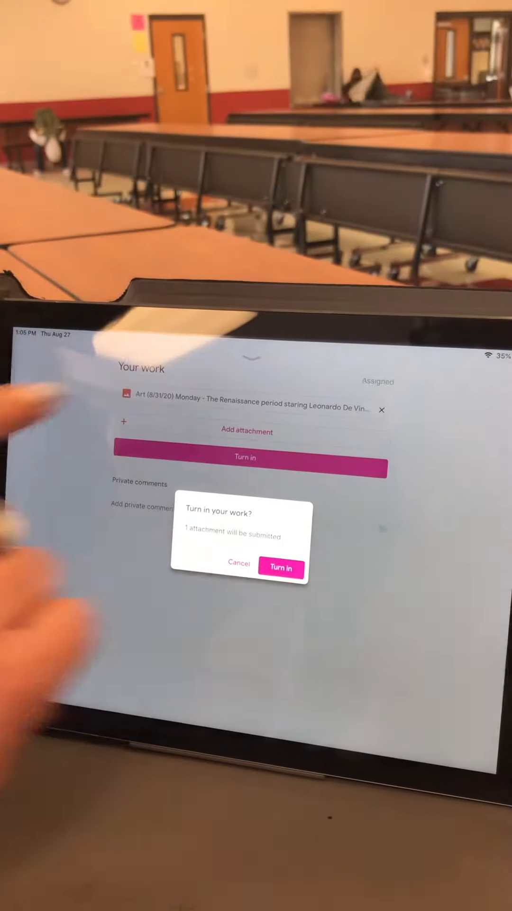
click(280, 568)
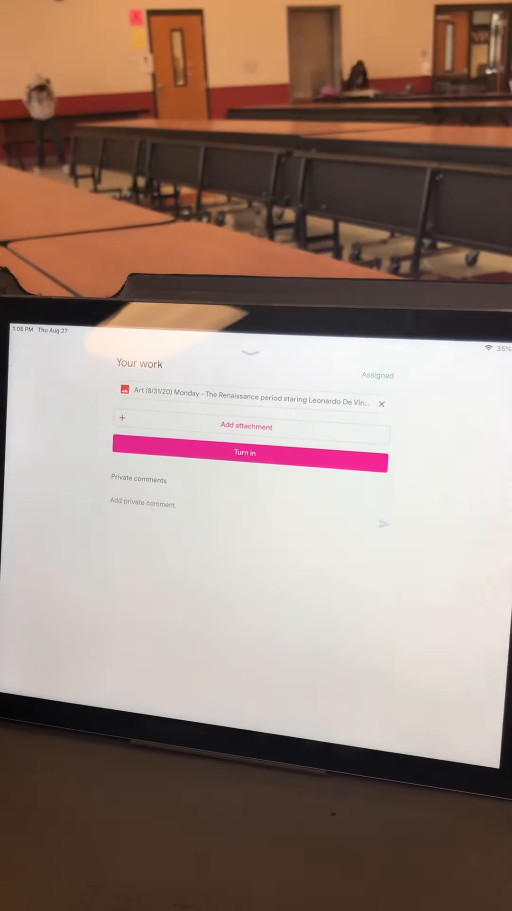
click(245, 453)
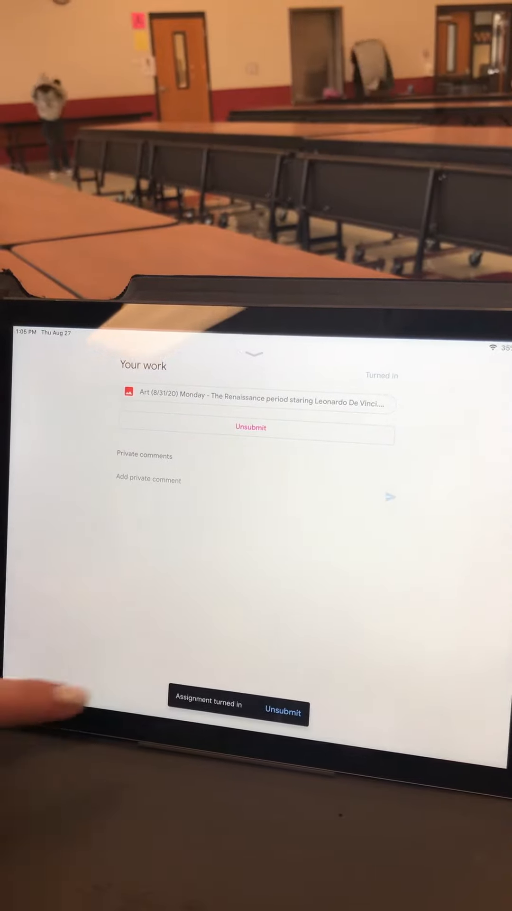